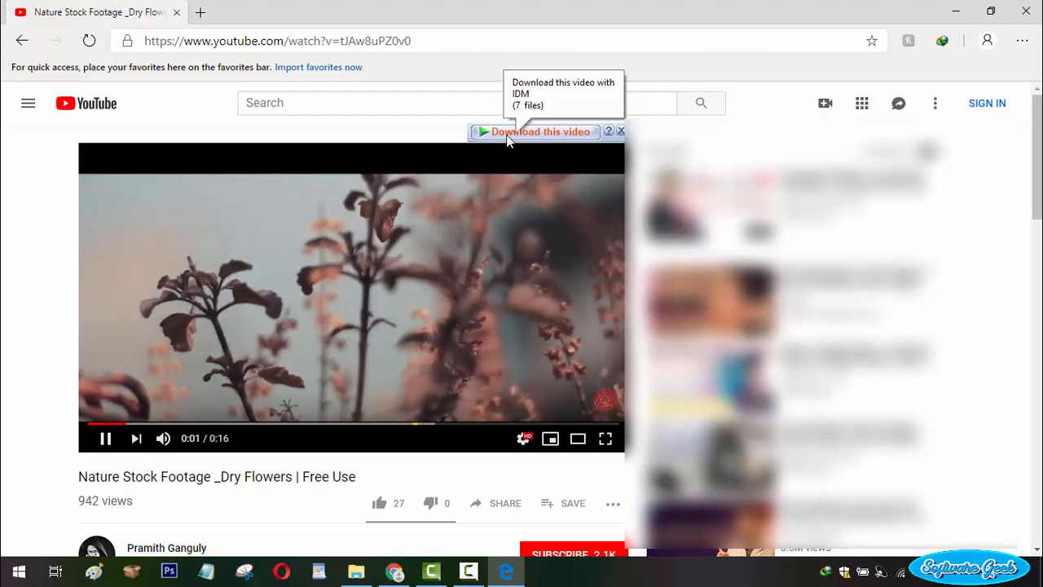
# Step: Use IDM's 'Download this video' panel on the YouTube video, then move to a fresh Edge tab
pyautogui.click(540, 130)
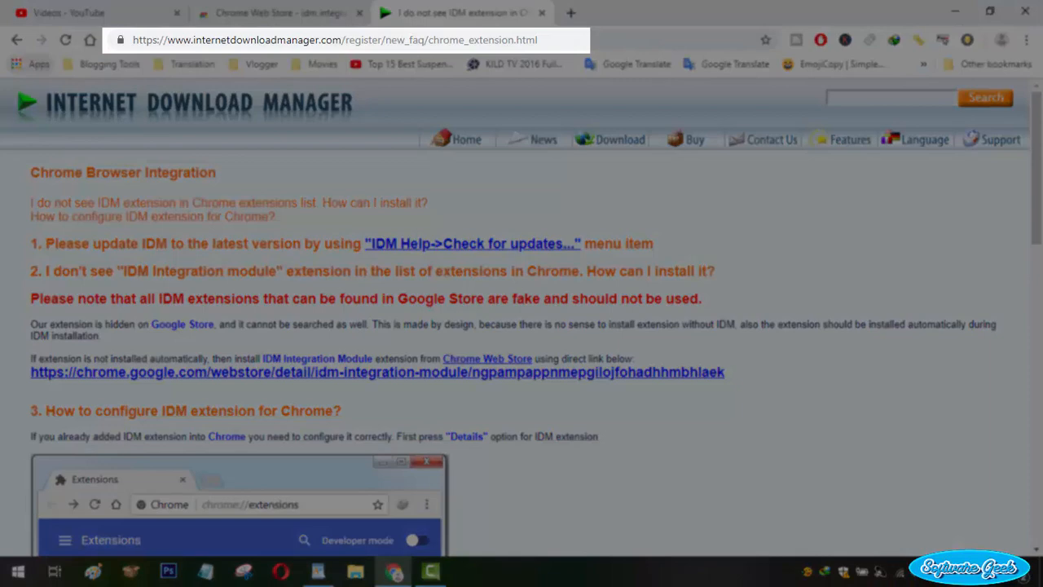
pyautogui.click(570, 13)
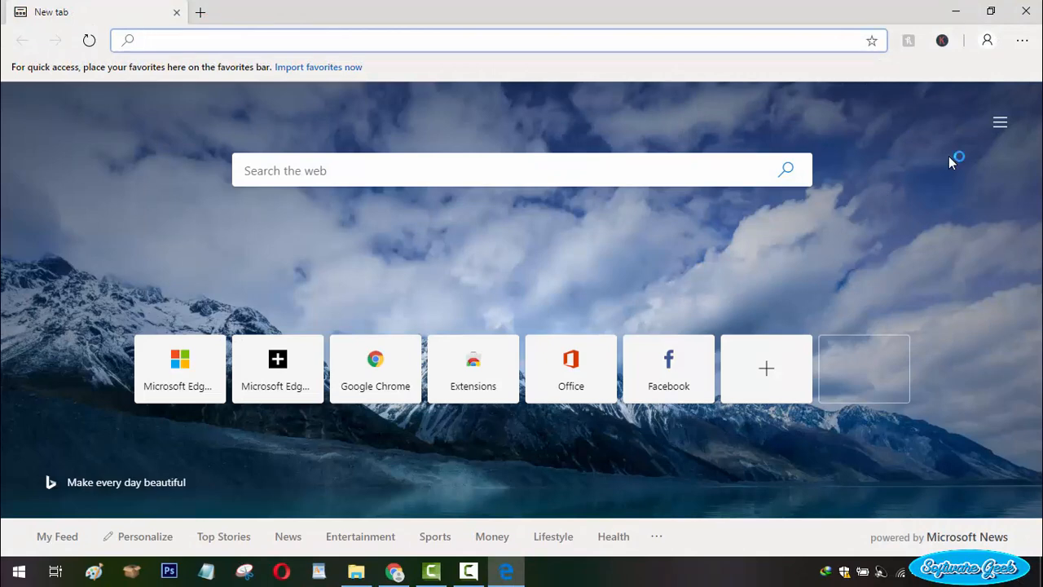
# Step: Bring up Edge's main menu on the new tab, listing the Extensions option
pyautogui.click(1022, 39)
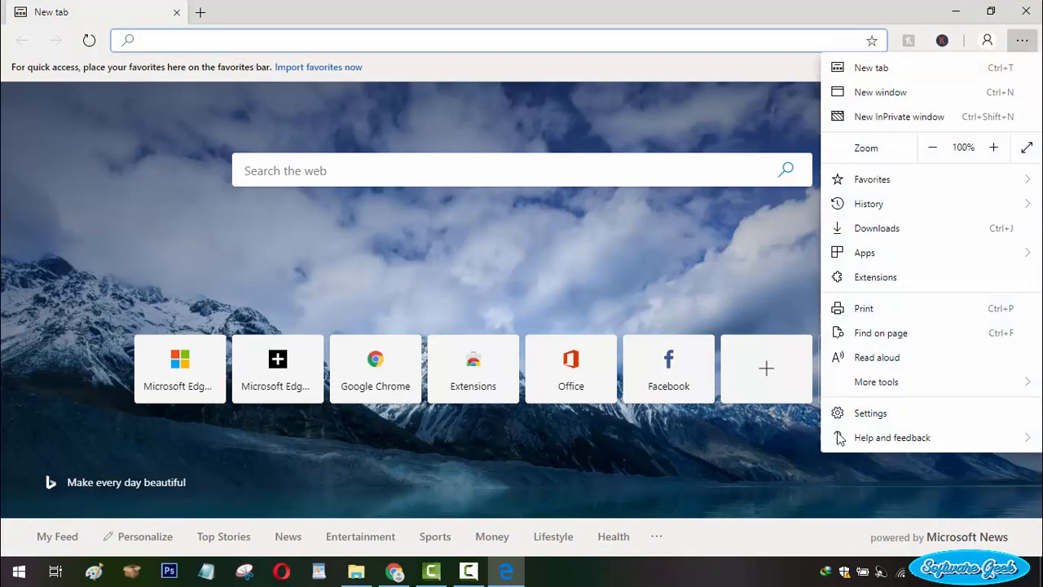
pyautogui.click(892, 437)
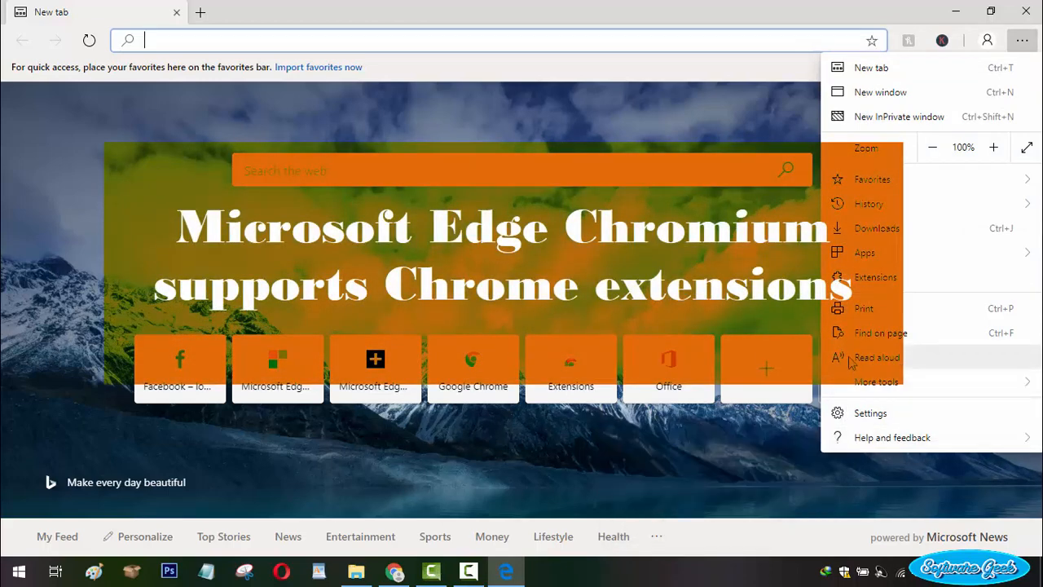
pyautogui.moveTo(864, 251)
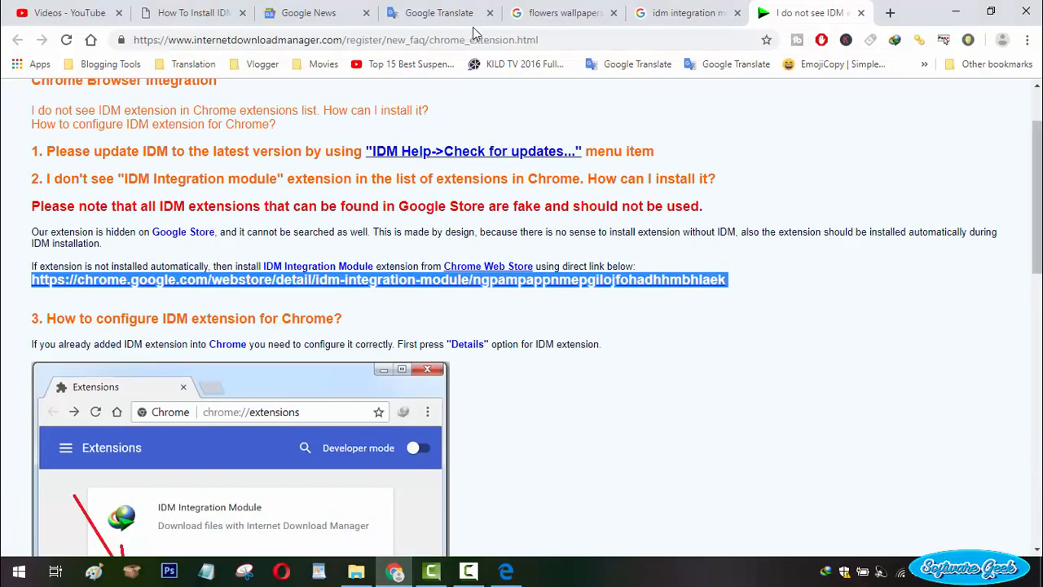
# Step: Show IDM's chrome_extension.html help page in an Edge tab and reopen Edge's main menu
pyautogui.click(334, 39)
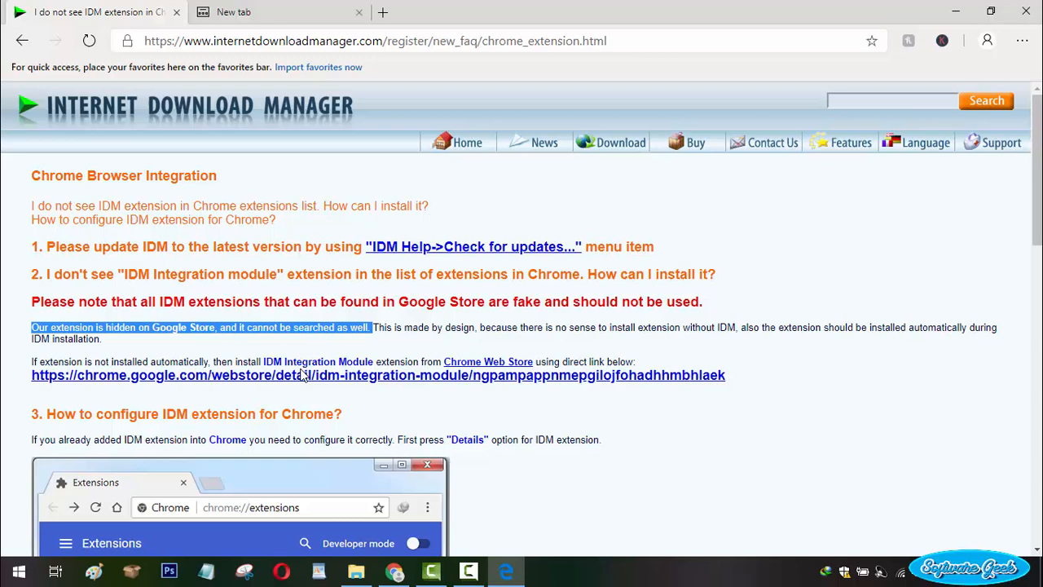
pyautogui.click(1022, 41)
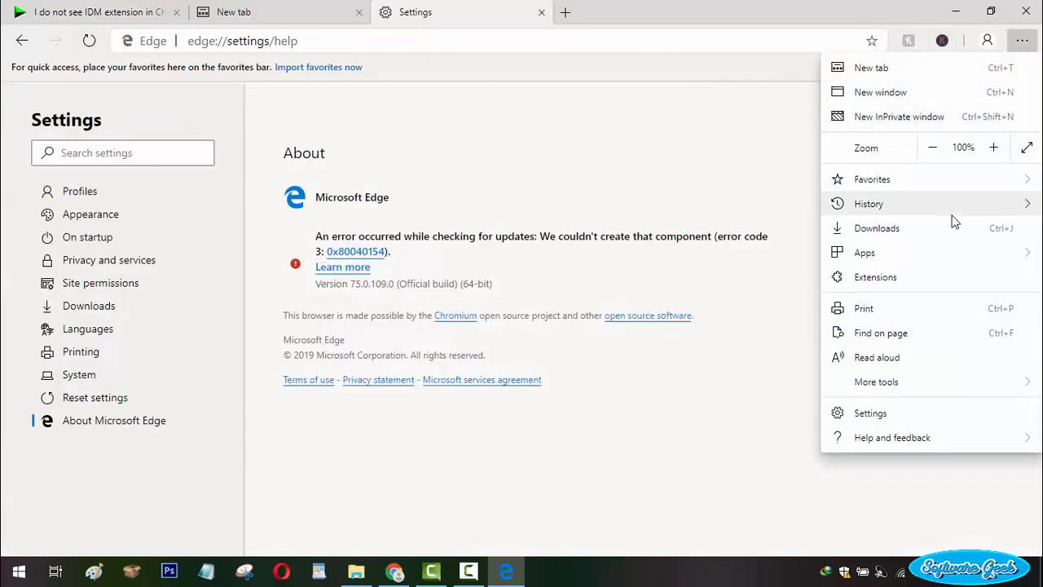
# Step: On Edge's Extensions page switch on 'Allow extensions from other stores', confirm Allow, and return to the IDM help page
pyautogui.click(875, 277)
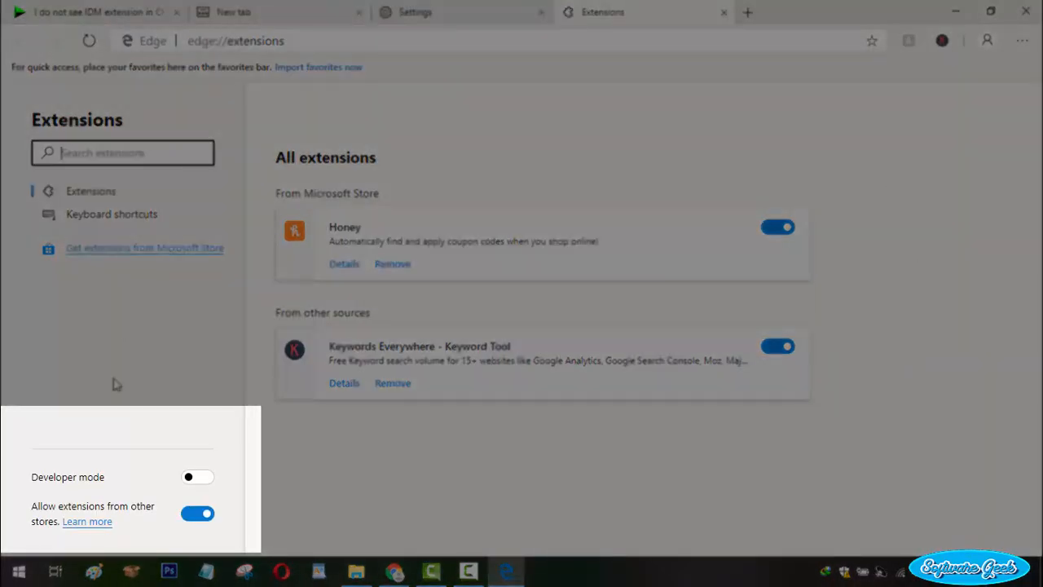
pyautogui.moveTo(203, 531)
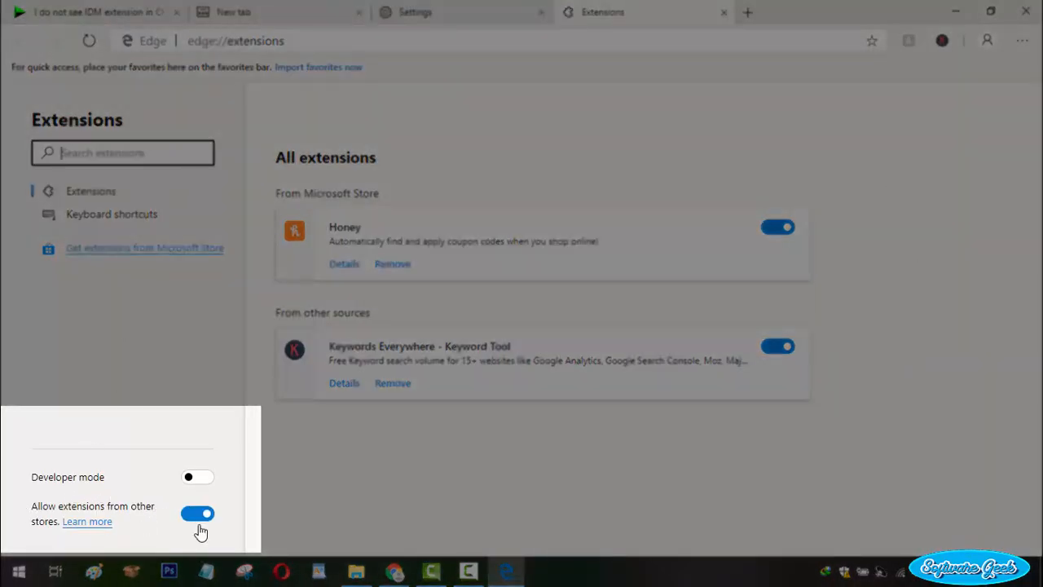
pyautogui.click(197, 514)
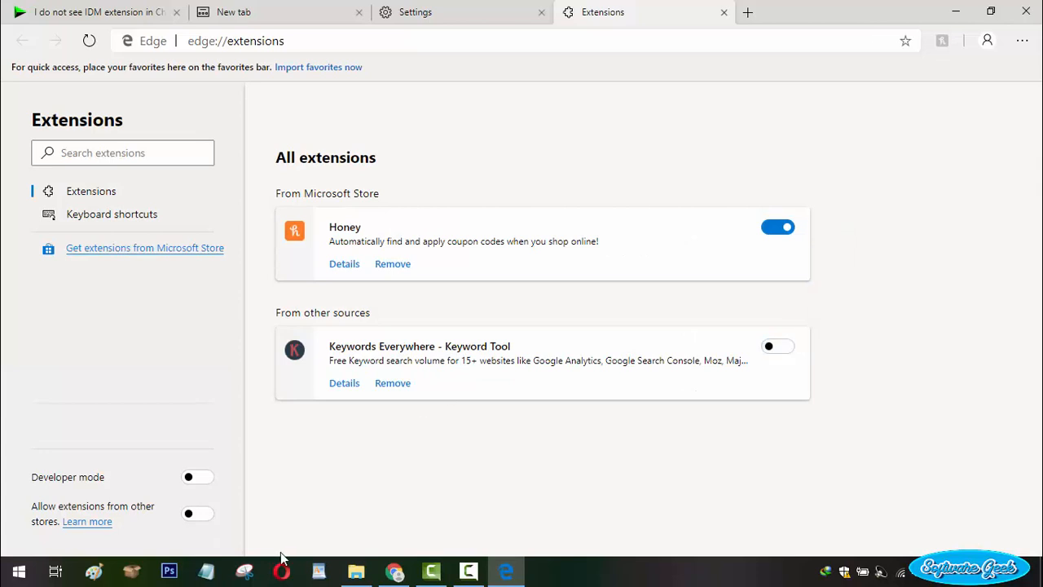
pyautogui.doubleClick(55, 505)
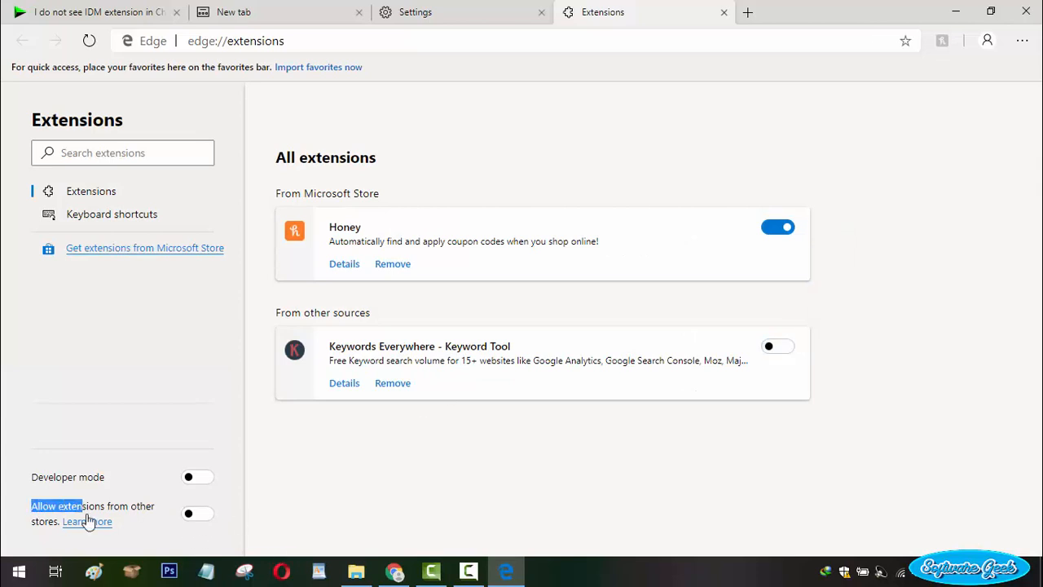
pyautogui.click(197, 512)
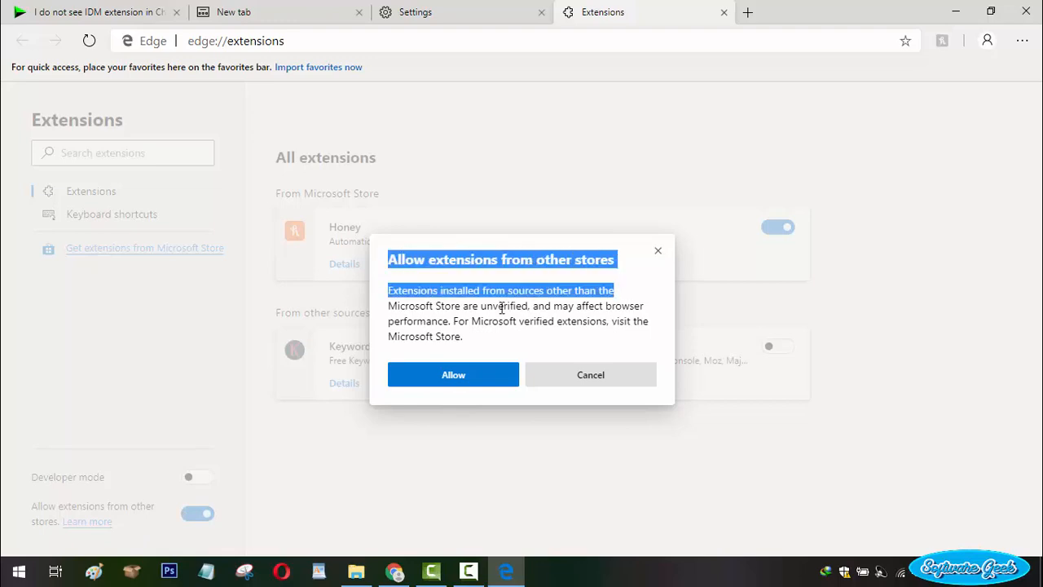
pyautogui.click(97, 11)
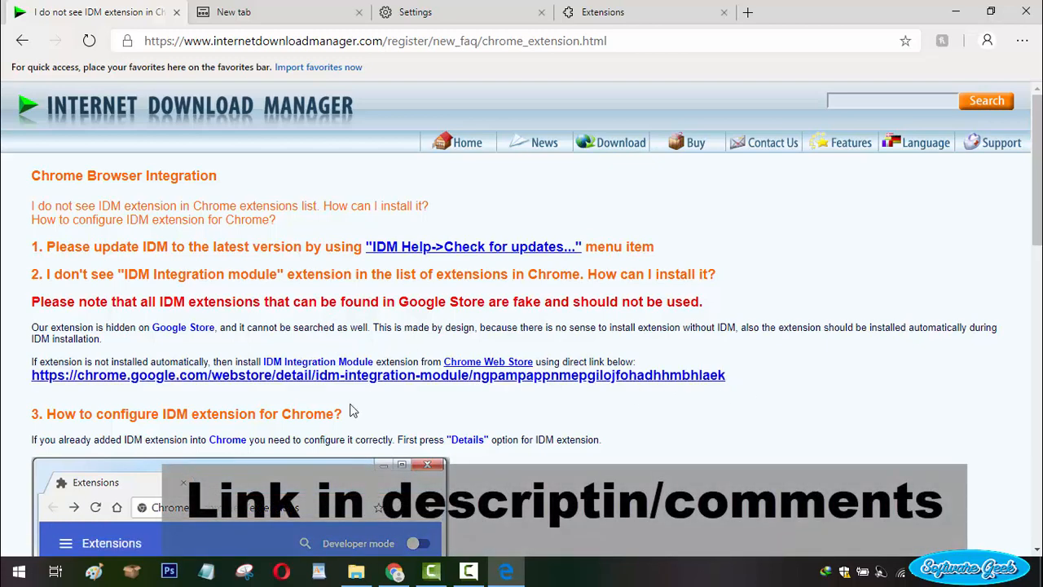
# Step: Add the IDM Integration Module from the Chrome Web Store, restart Edge and enter the YouTube video URL watch?v=tJAw8uPZ0v0
pyautogui.click(378, 375)
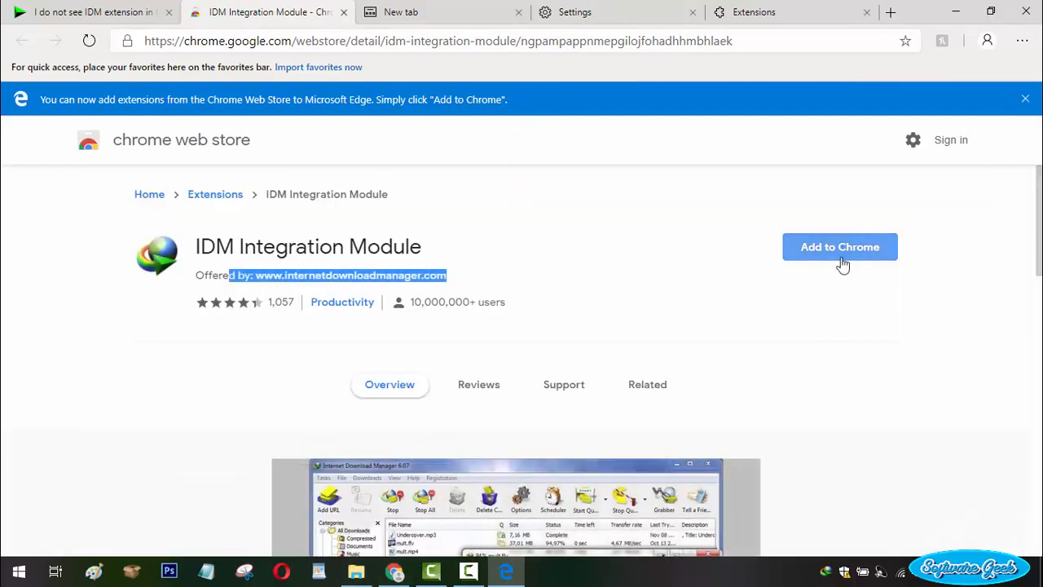
pyautogui.click(840, 246)
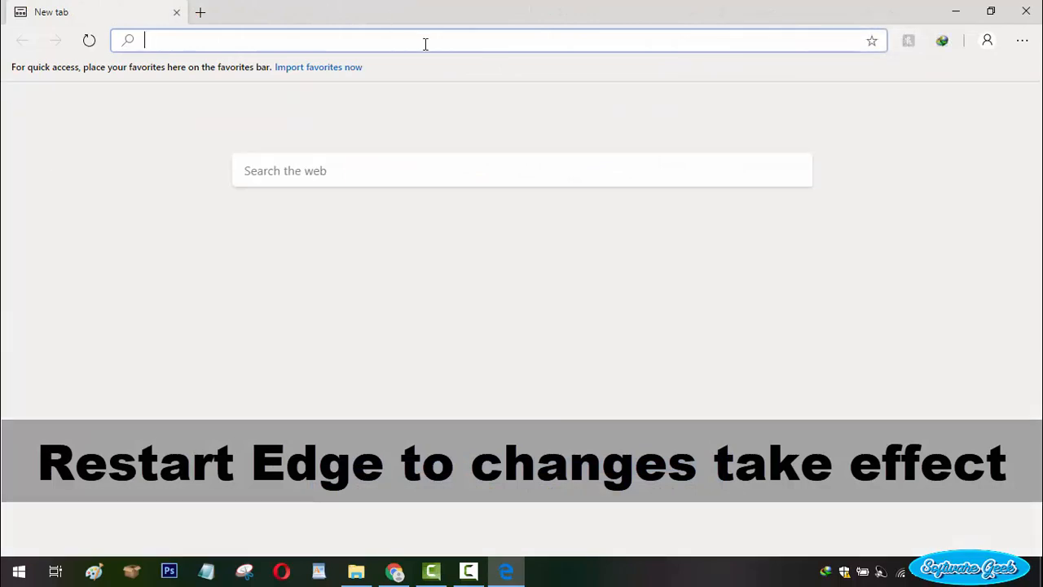
pyautogui.write('https://www.youtube.com/watch?v=tJAw8uPZ0v0')
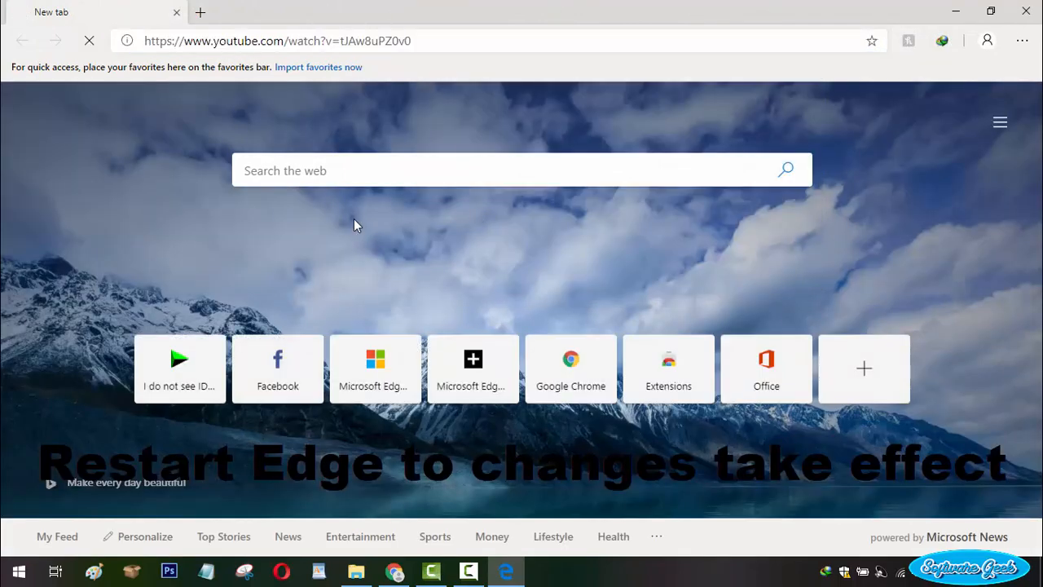